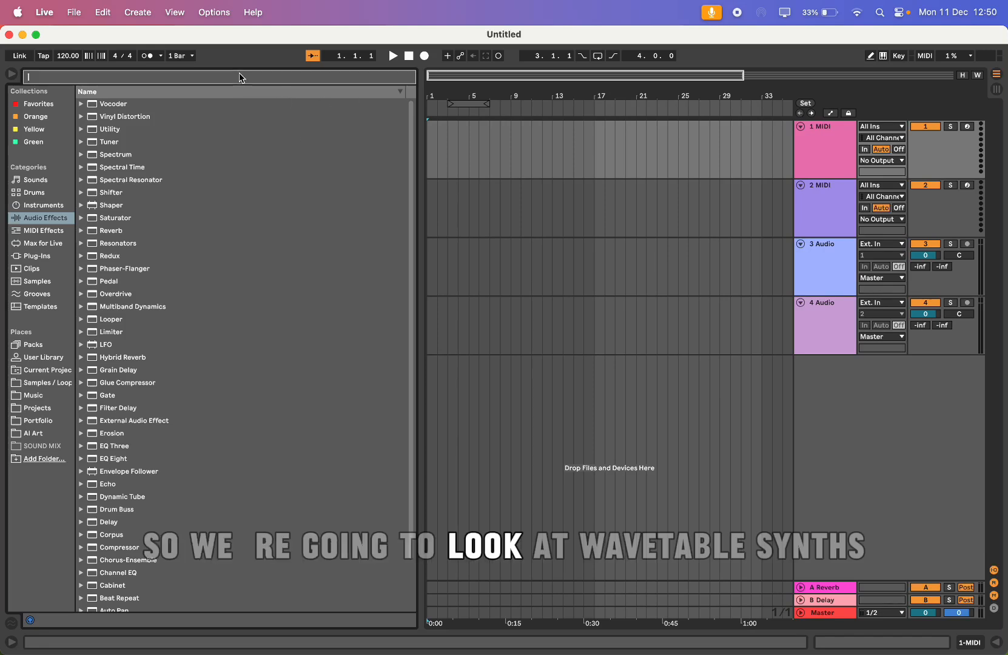
Search Ableton's browser for 'phase plant' to list its instrument entries.
text(phase plant)
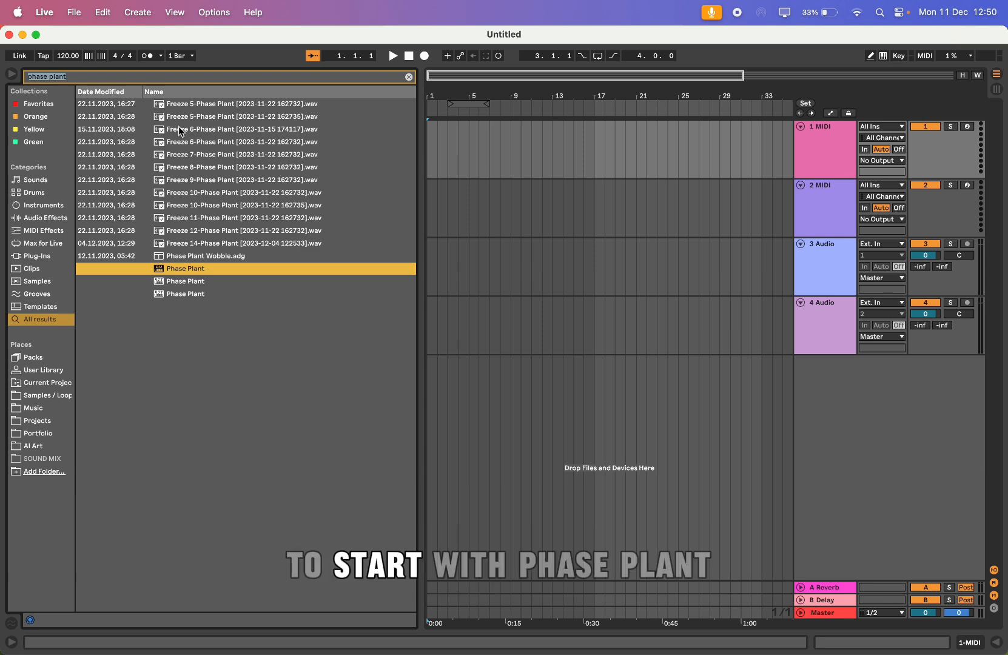
Load Phase Plant onto the first MIDI track and add wavetable oscillator modules.
double_click(185, 268)
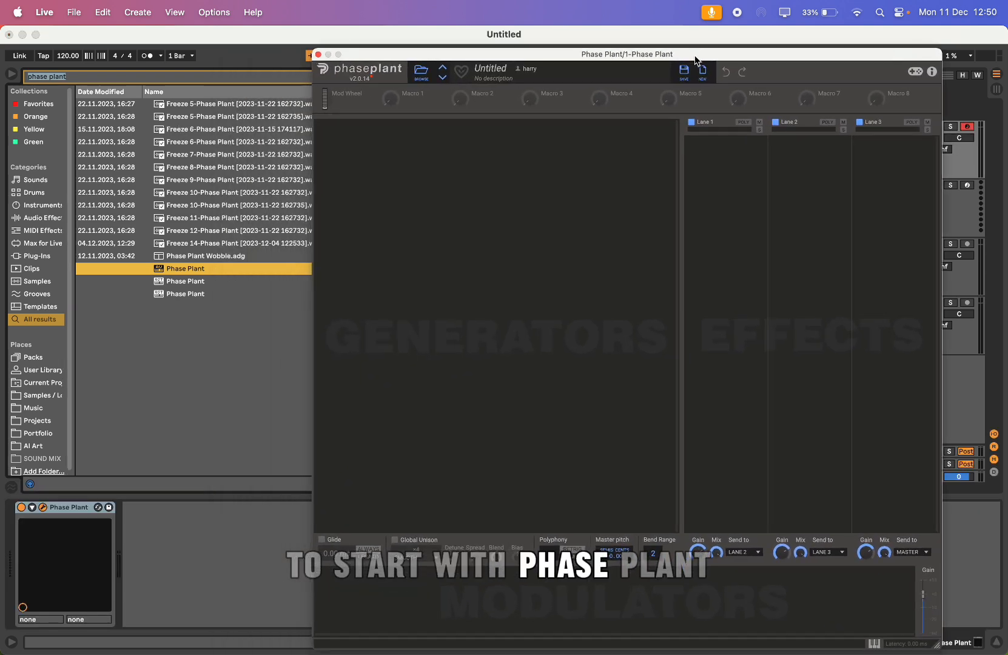
click(488, 138)
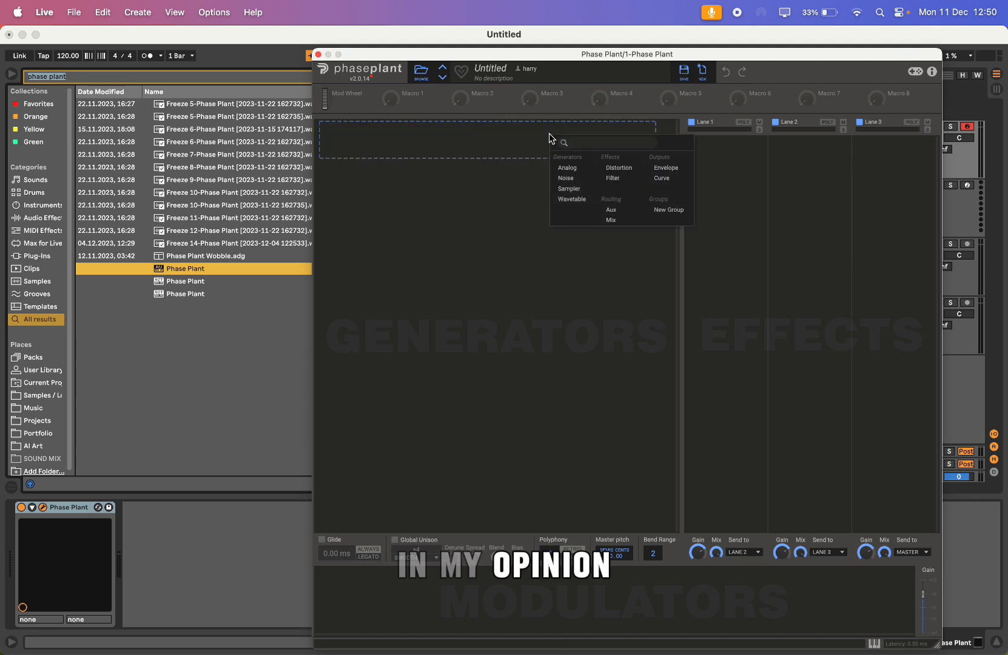
mouse_move(572, 165)
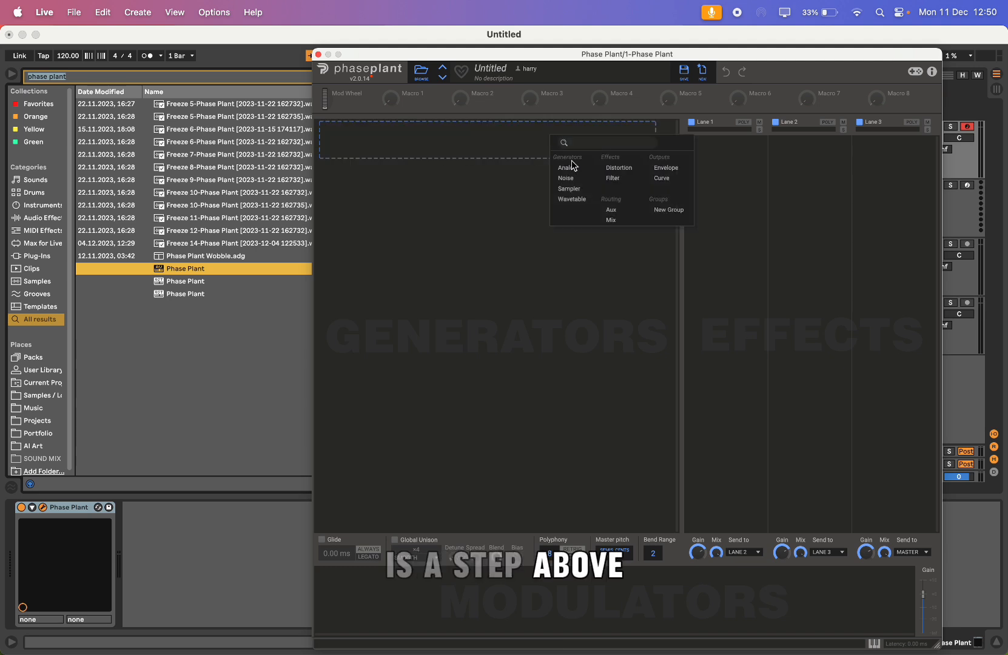
click(572, 198)
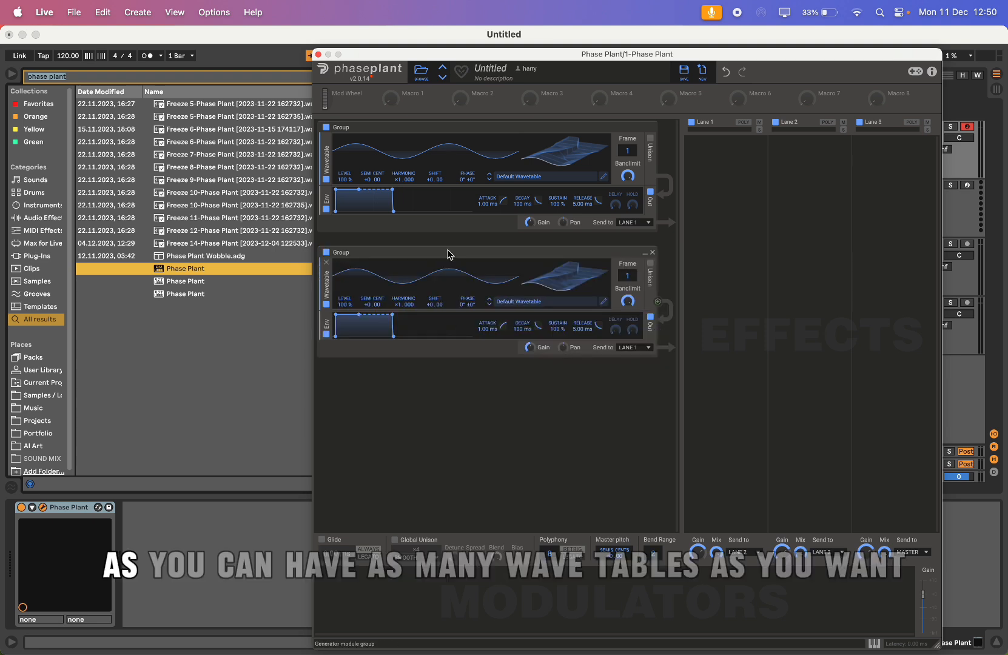
click(487, 390)
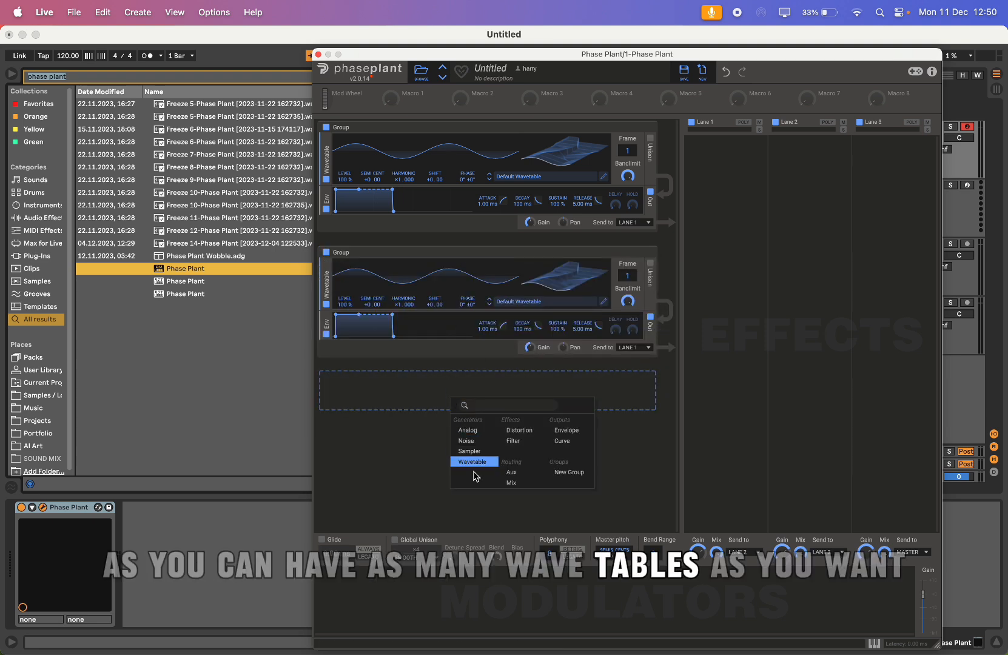
click(473, 461)
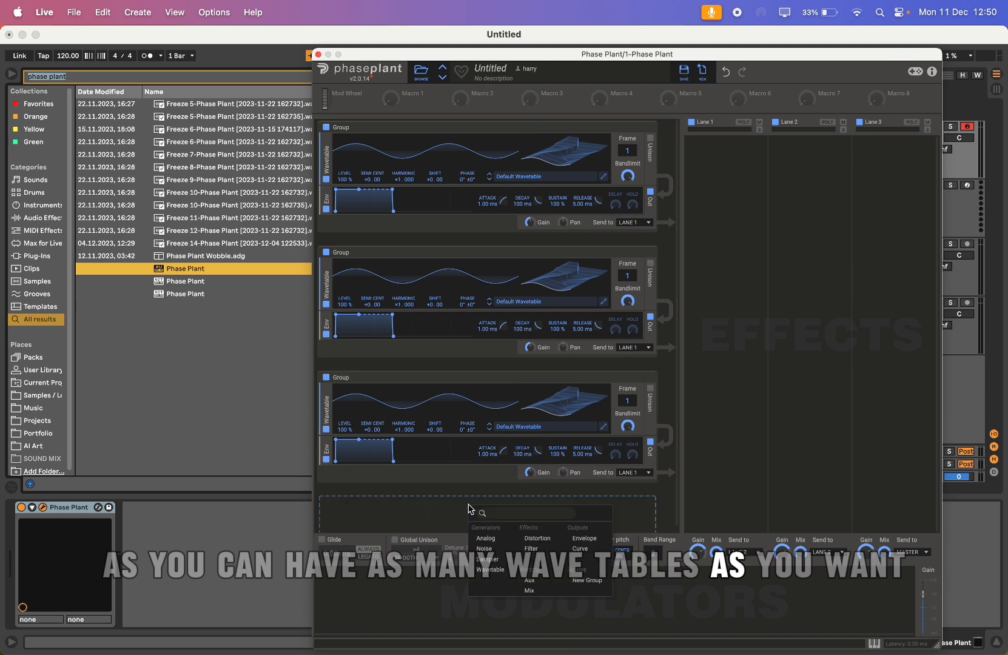
Add an analog oscillator, look over the five-oscillator stack, and close Phase Plant.
click(486, 538)
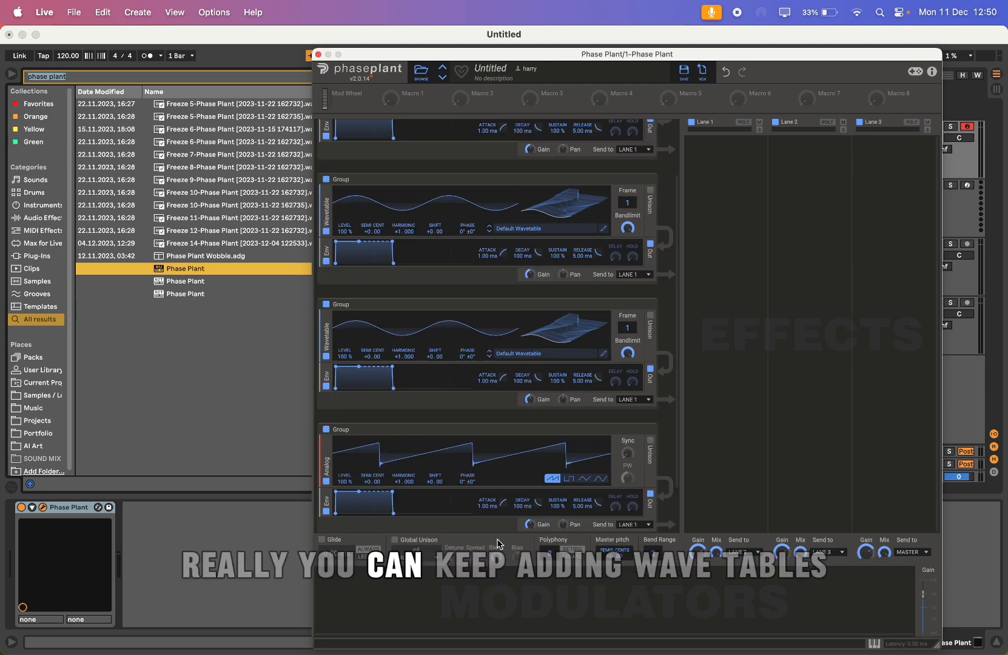
scroll(up, 3)
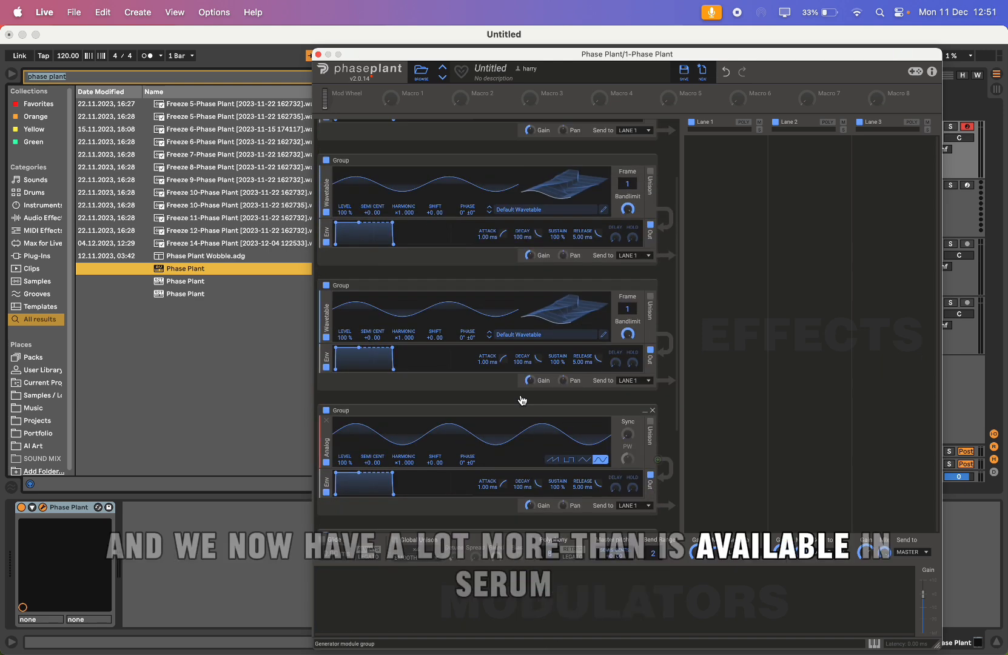
scroll(up, 3)
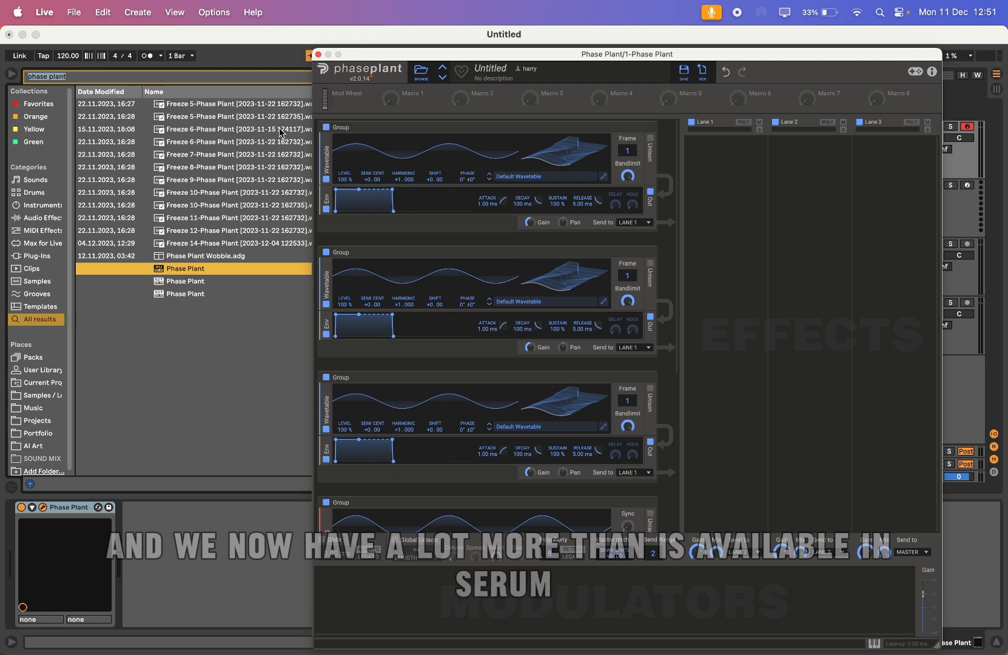
mouse_move(526, 271)
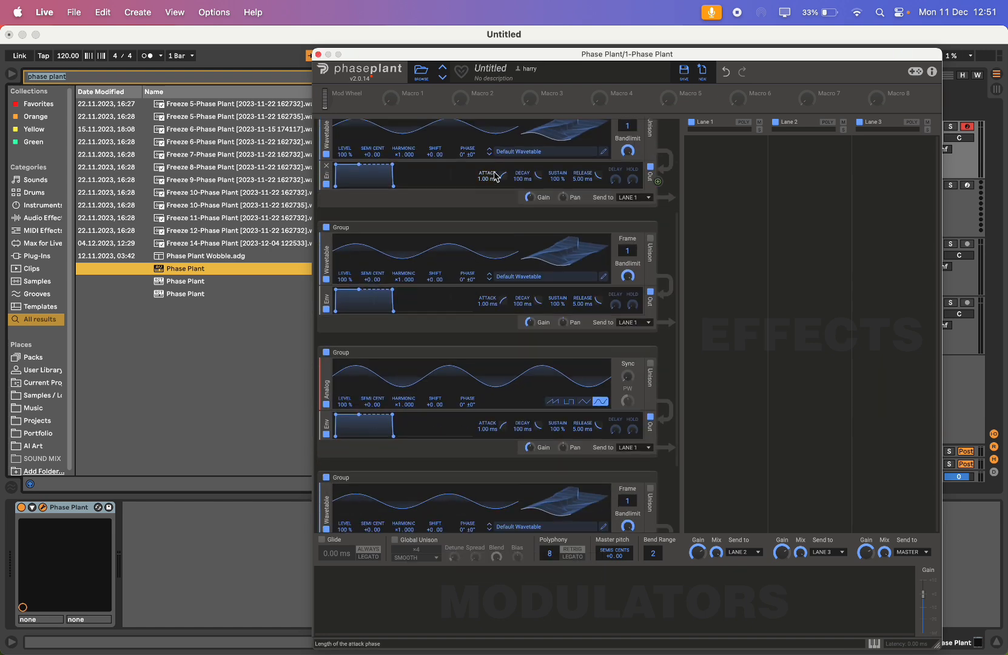
scroll(down, 3)
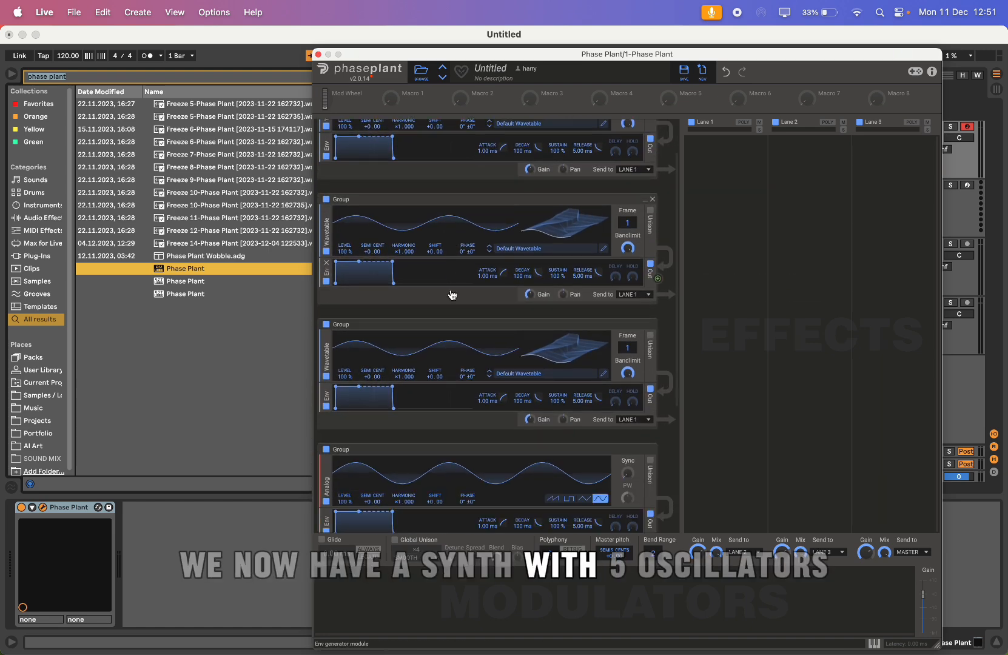
scroll(up, 3)
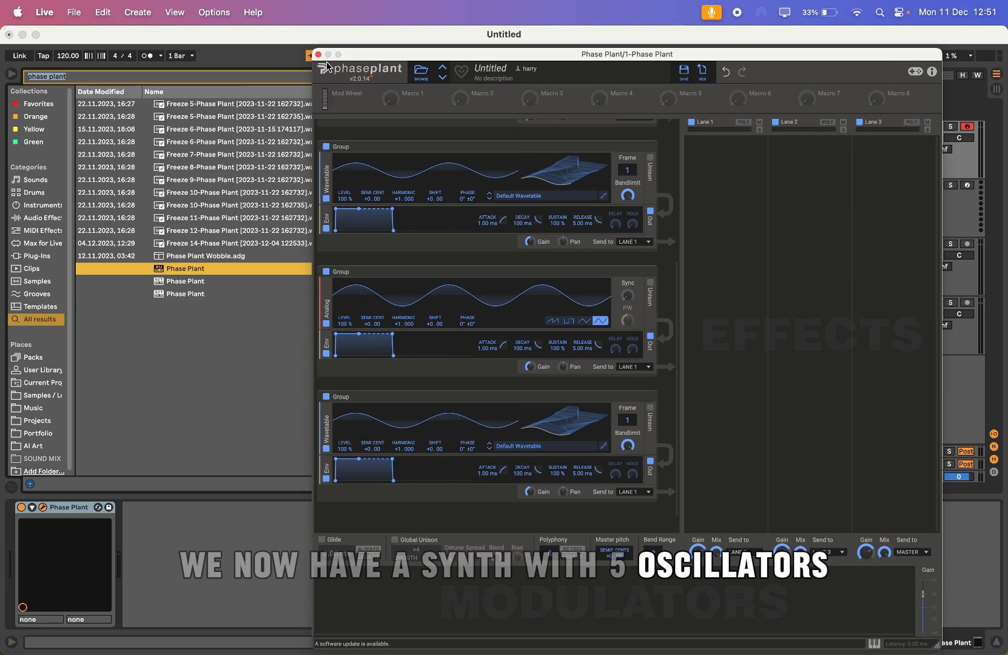
click(315, 54)
text(seru)
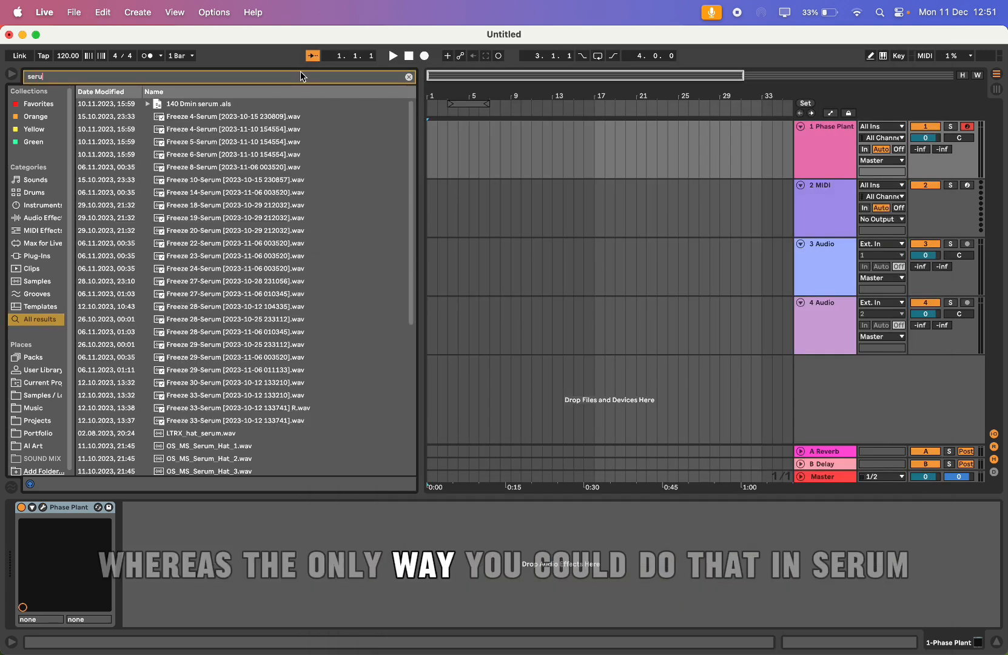
Load Serum onto the second MIDI track, set oscillator A to Chalk Board, and close it.
text(vs)
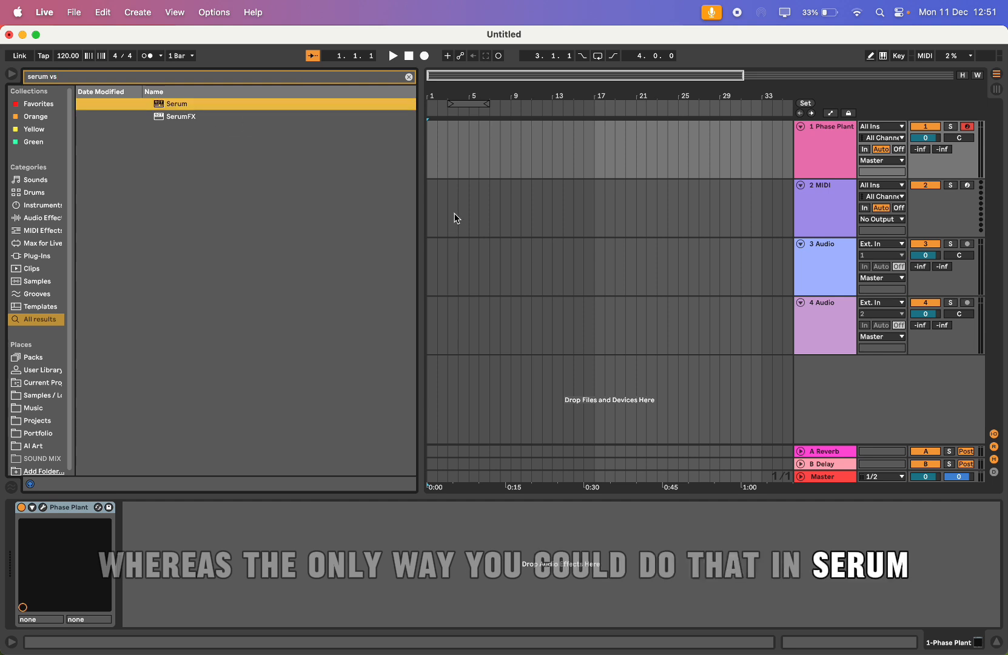
double_click(175, 104)
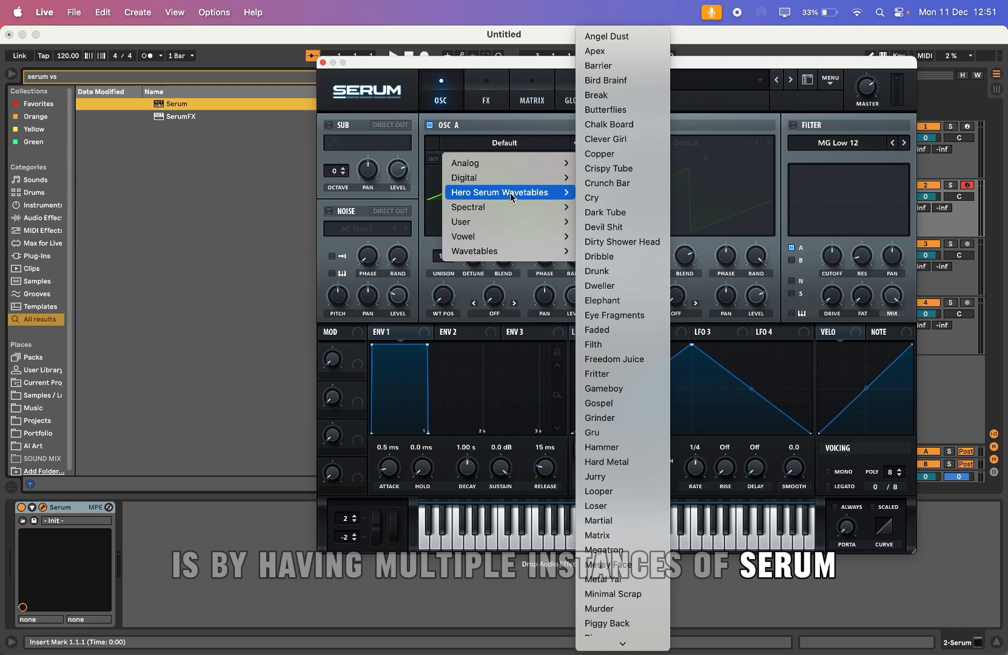
click(608, 124)
text(vital)
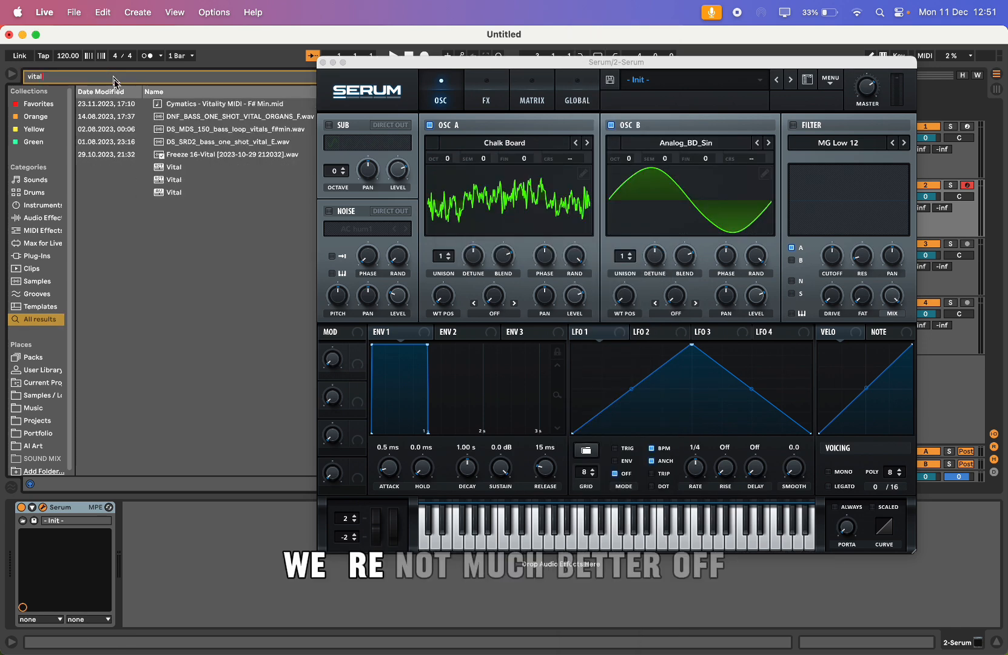
click(173, 167)
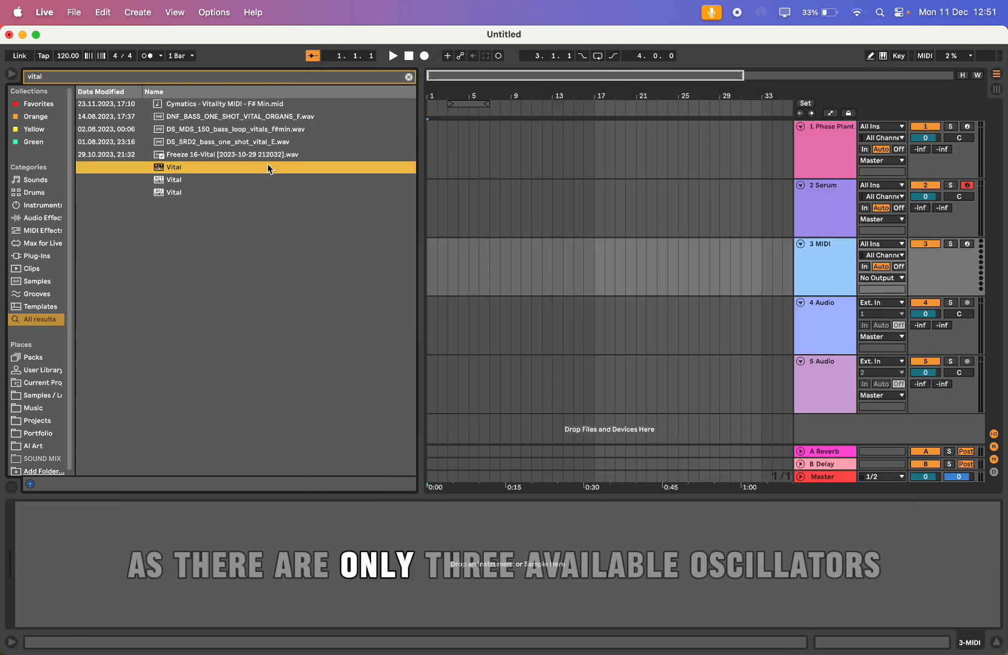
Load Vital onto the third MIDI track, then close its window.
double_click(174, 167)
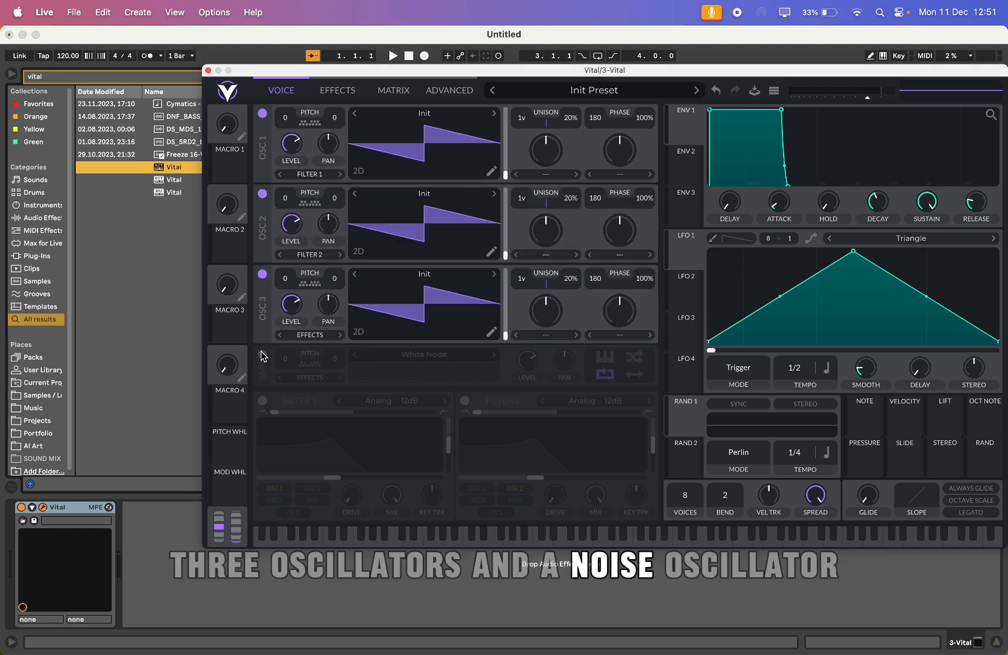
click(208, 71)
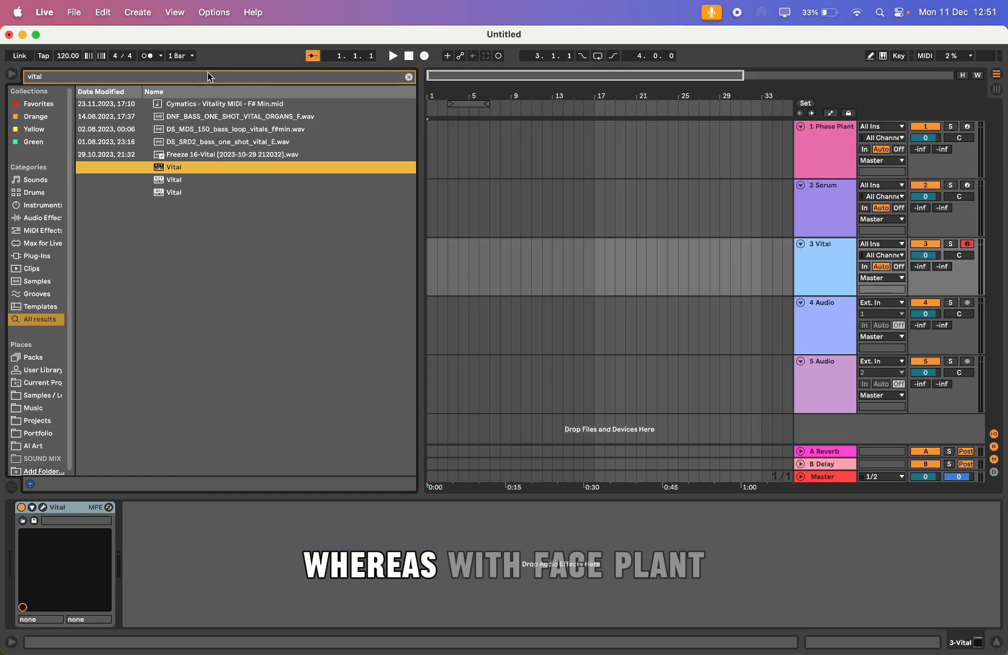
Reopen Phase Plant and open its wavetable browser showing the Morphs collection.
click(829, 126)
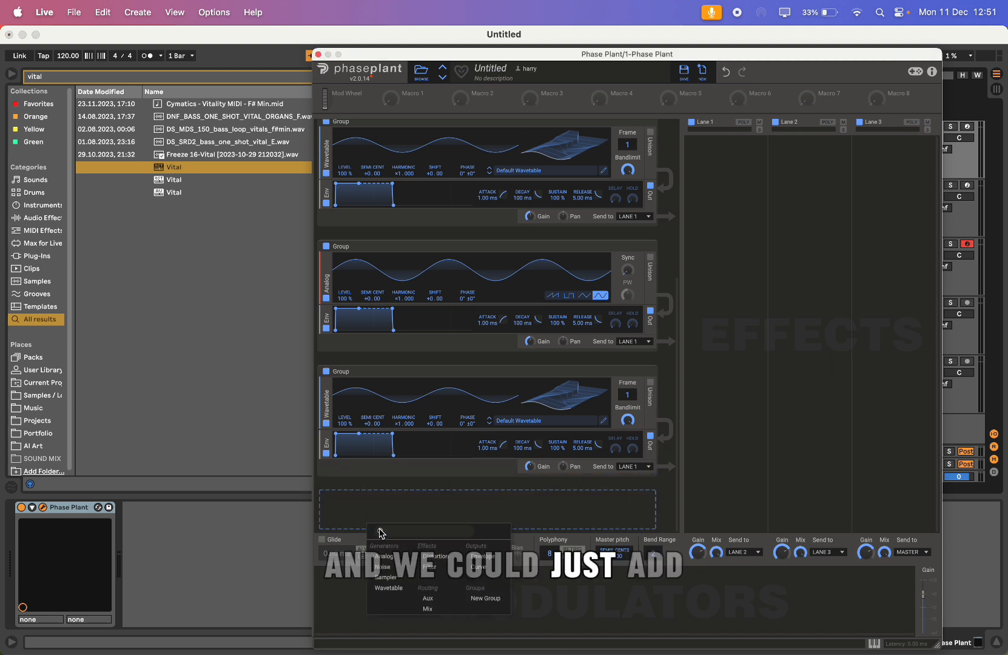
click(383, 566)
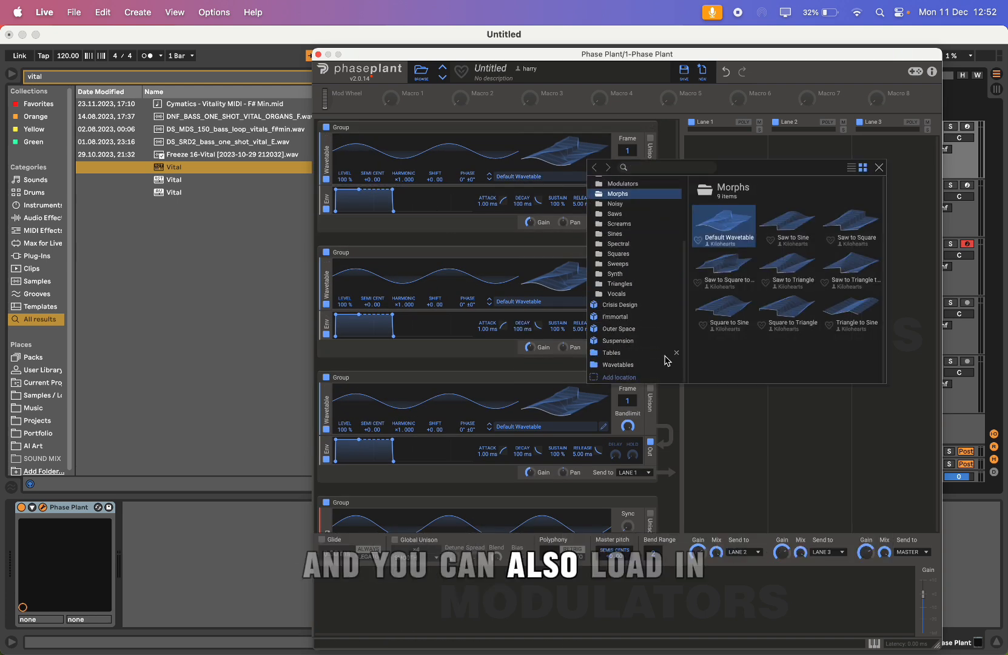
Browse the Serum Tables and 81 Vital wavetables folders, ending on Serum's Tables.
click(611, 352)
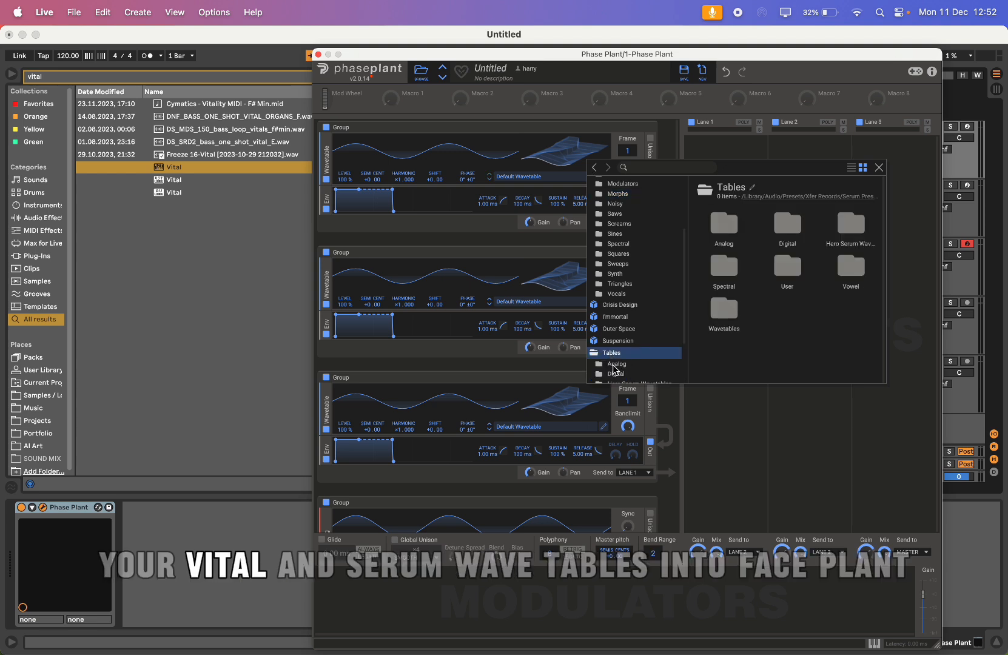
click(625, 354)
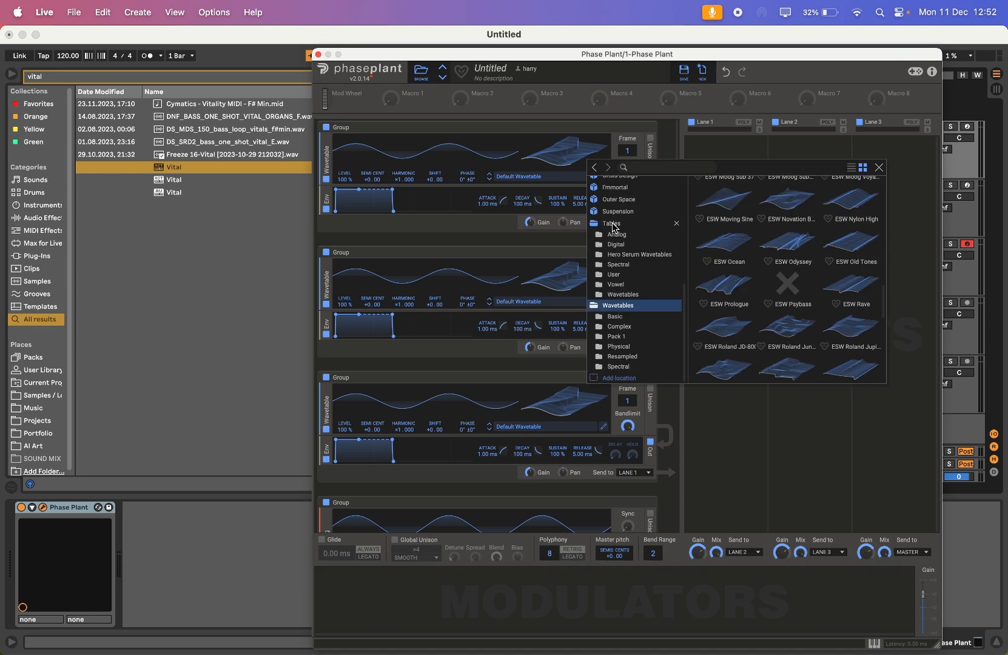
click(612, 224)
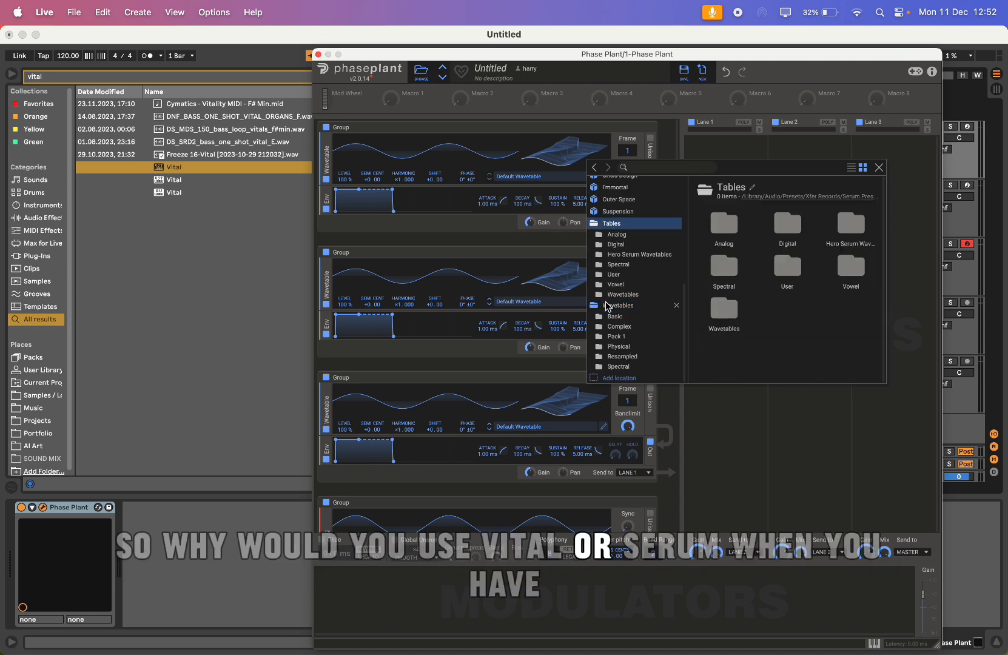
click(621, 305)
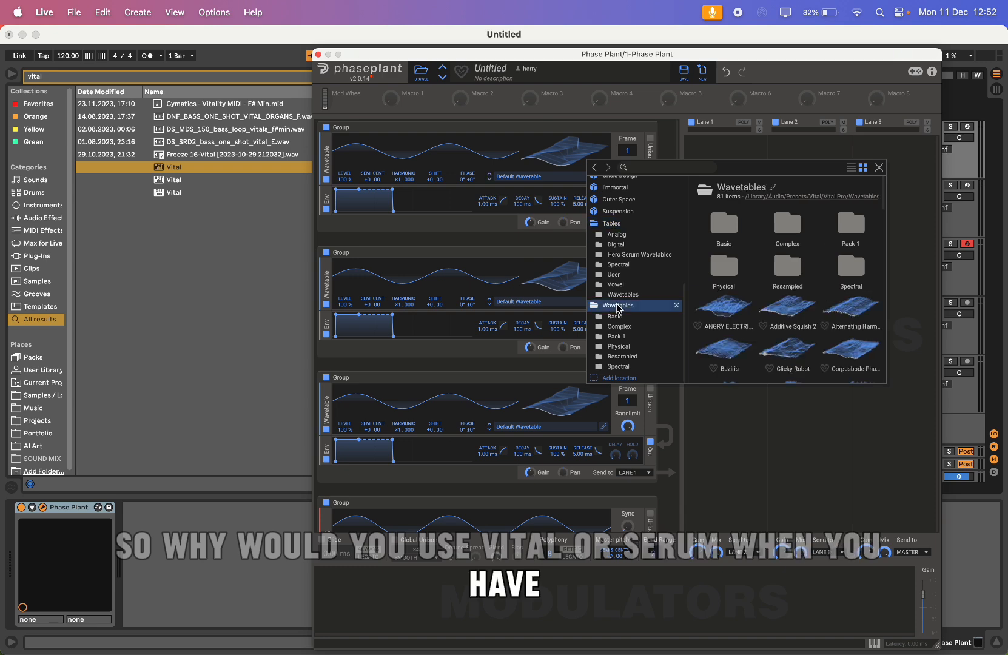
click(612, 223)
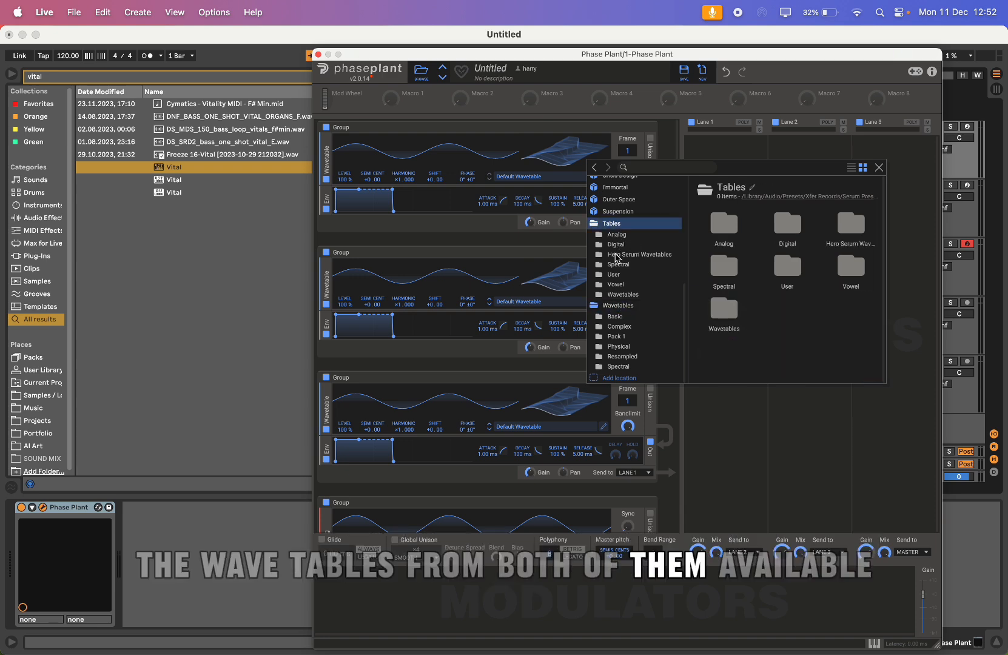